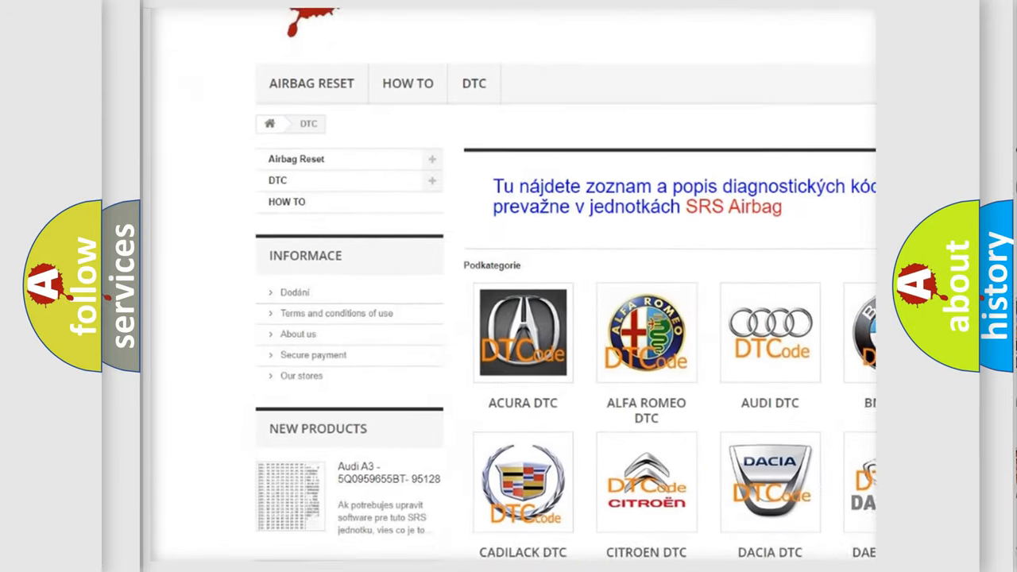
scroll(down, 3)
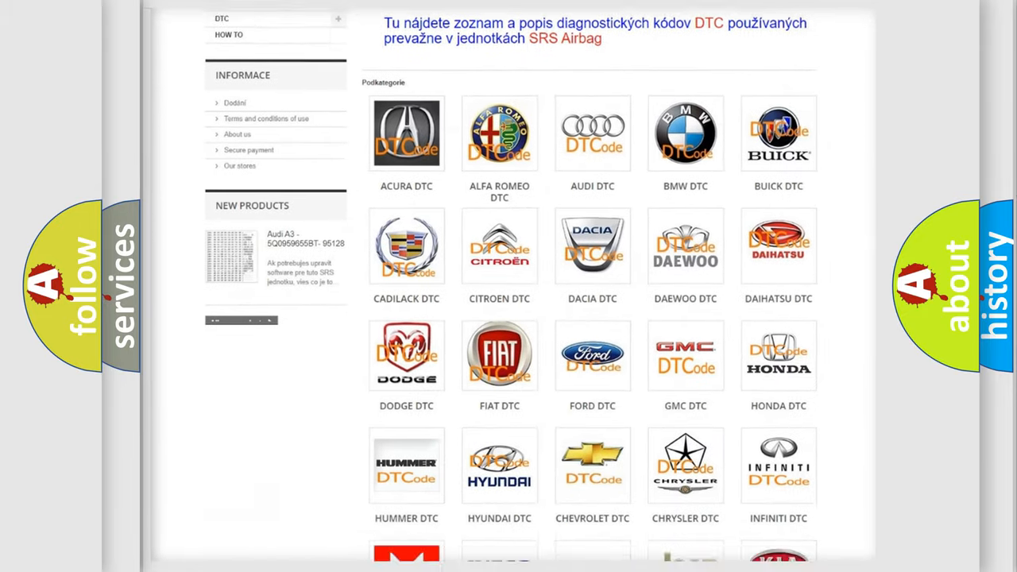
scroll(down, 3)
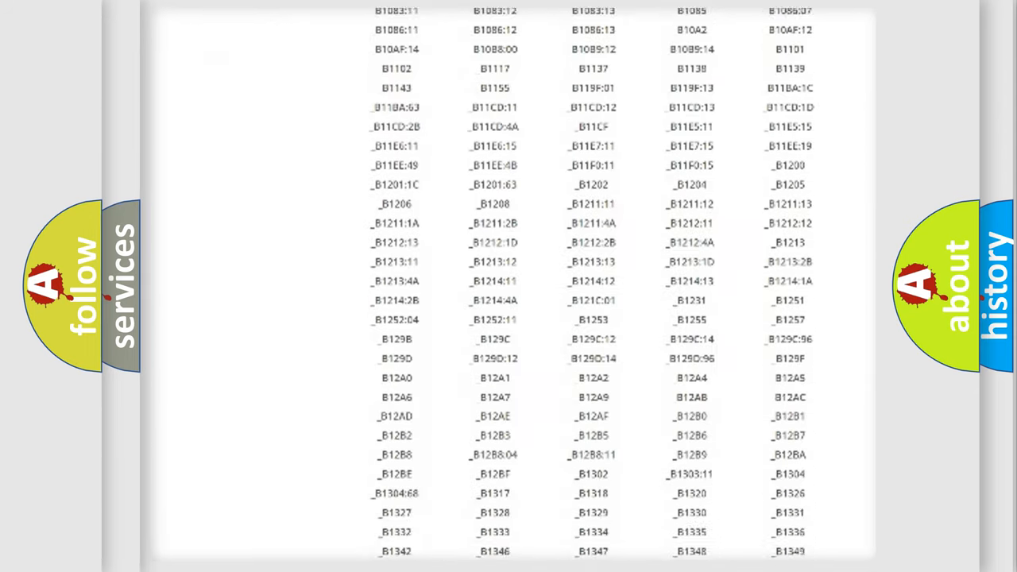
scroll(down, 3)
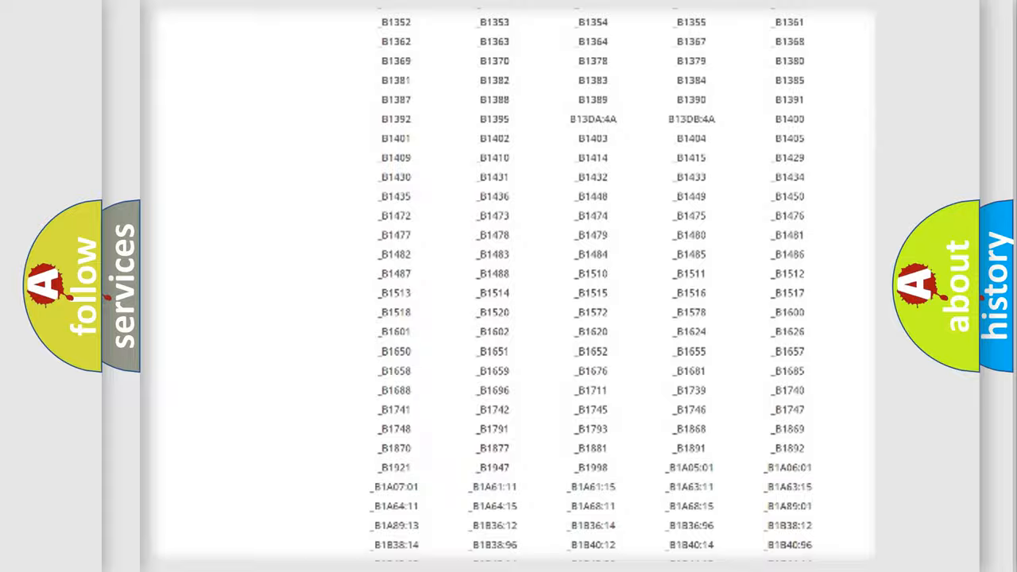